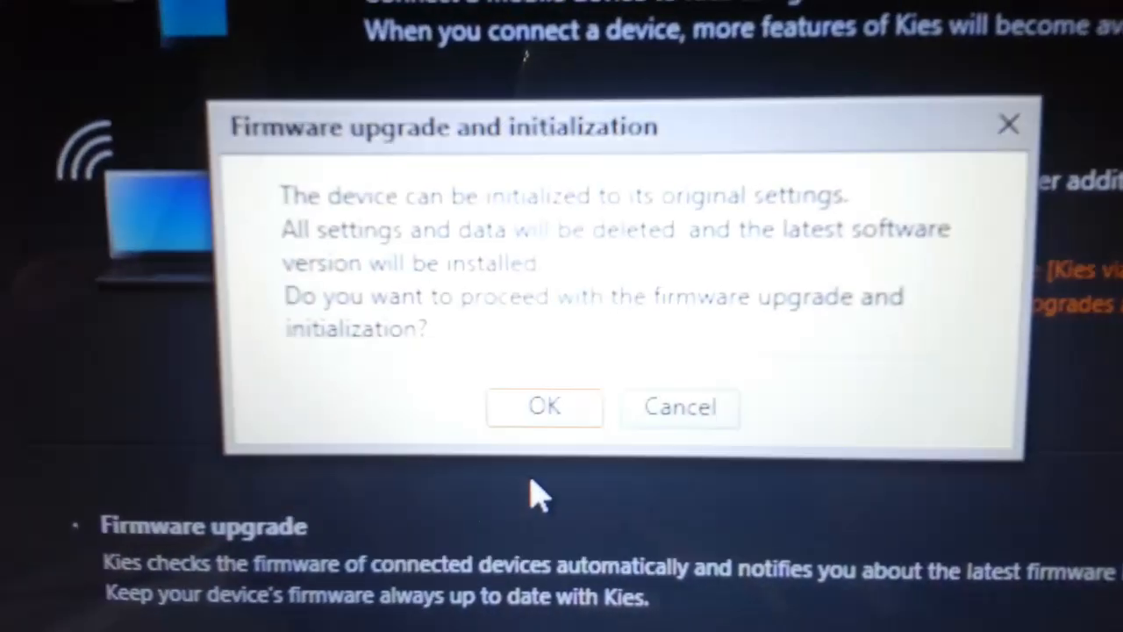
- Agree to the firmware upgrade and confirm wiping data to install version LF6
{"action": "left_click", "coordinate": [544, 407]}
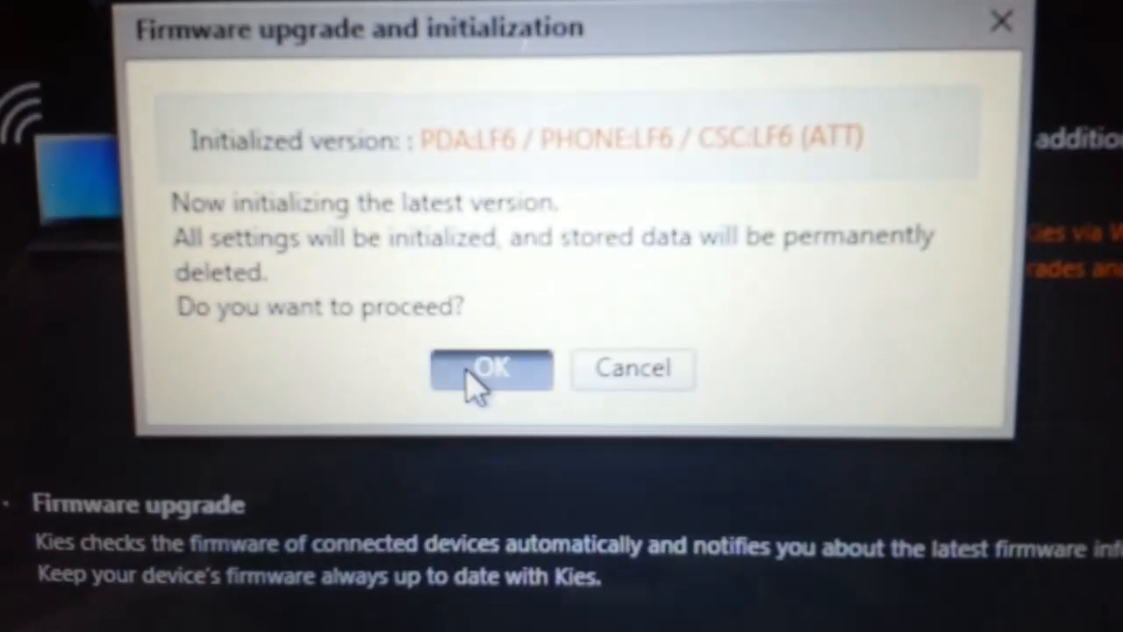
{"action": "left_click", "coordinate": [492, 369]}
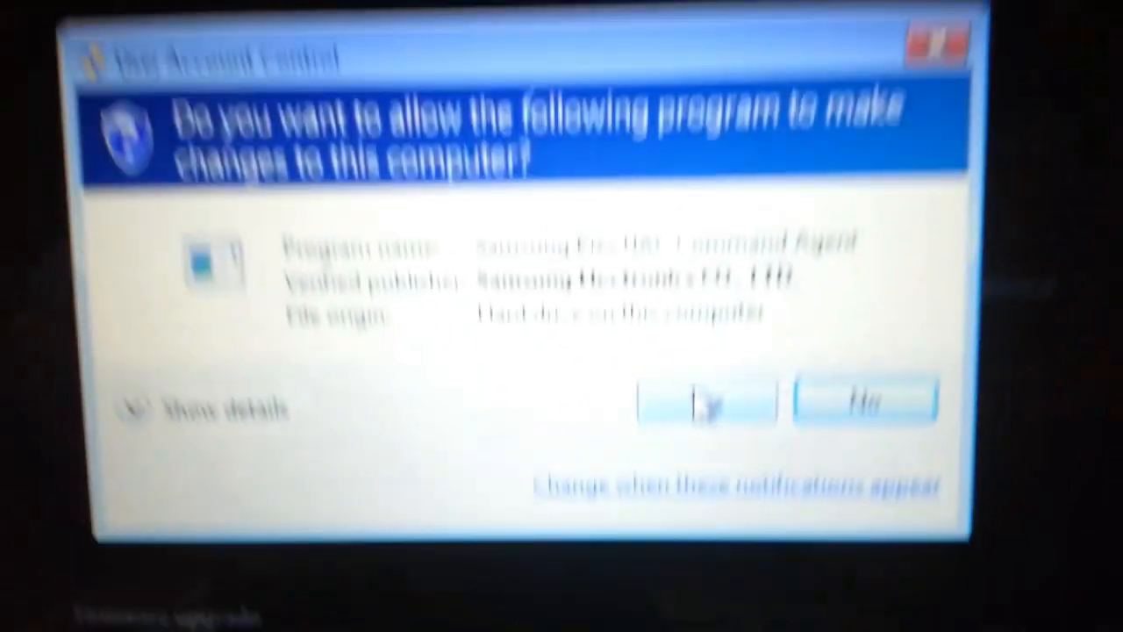
- Allow the Samsung agent to make changes in the User Account Control prompt
{"action": "left_click", "coordinate": [706, 402]}
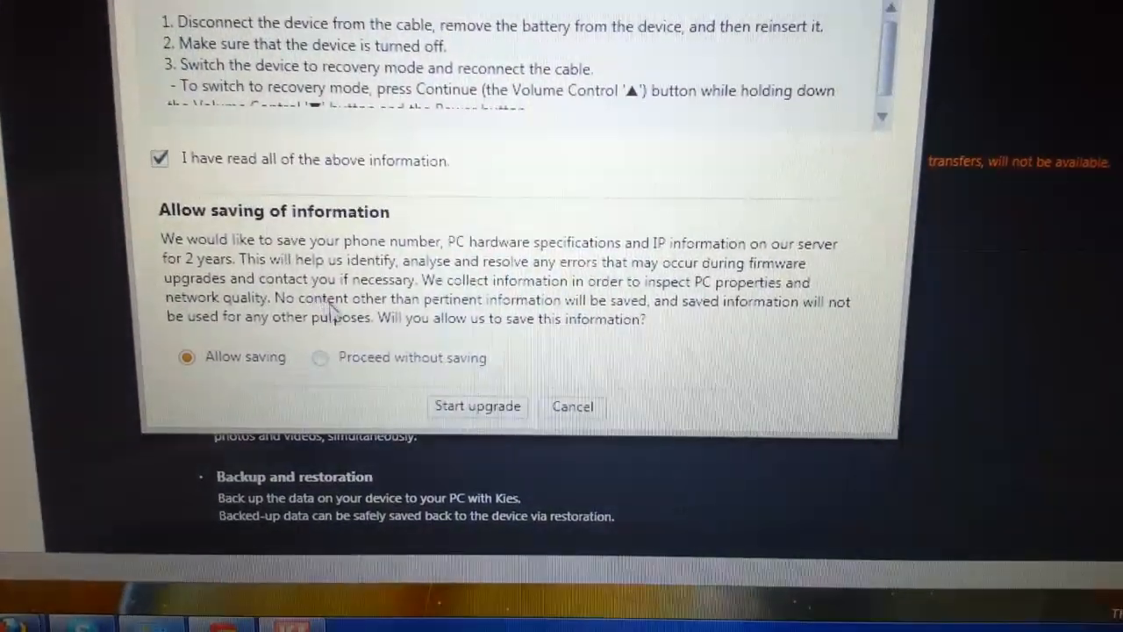
- Start the firmware upgrade with the notice marked read and information saving allowed
{"action": "left_click", "coordinate": [477, 406]}
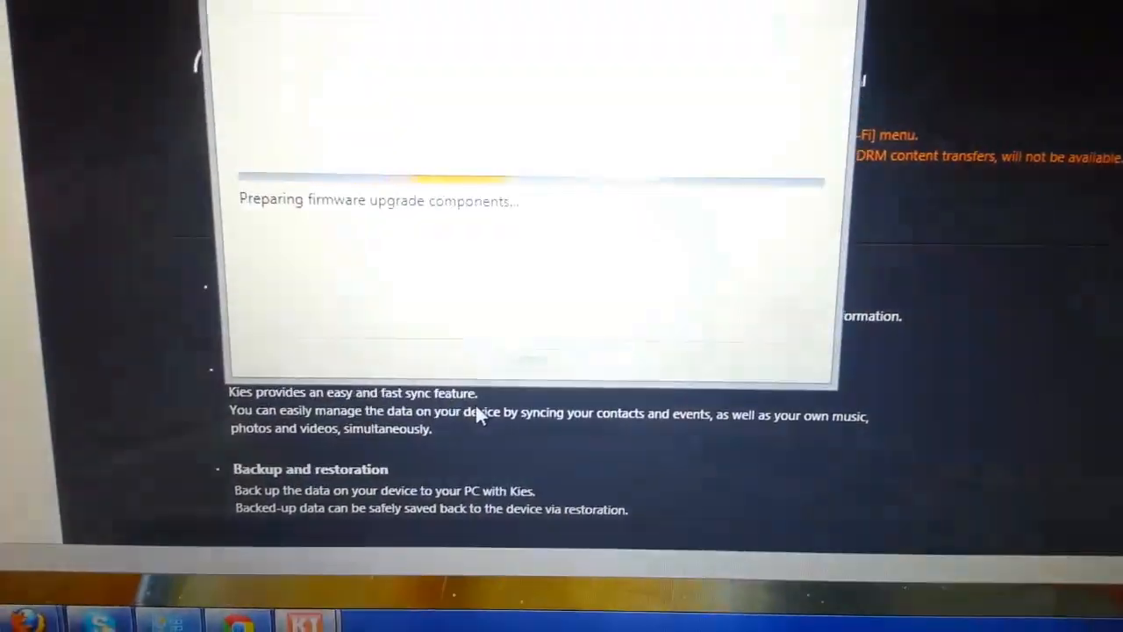